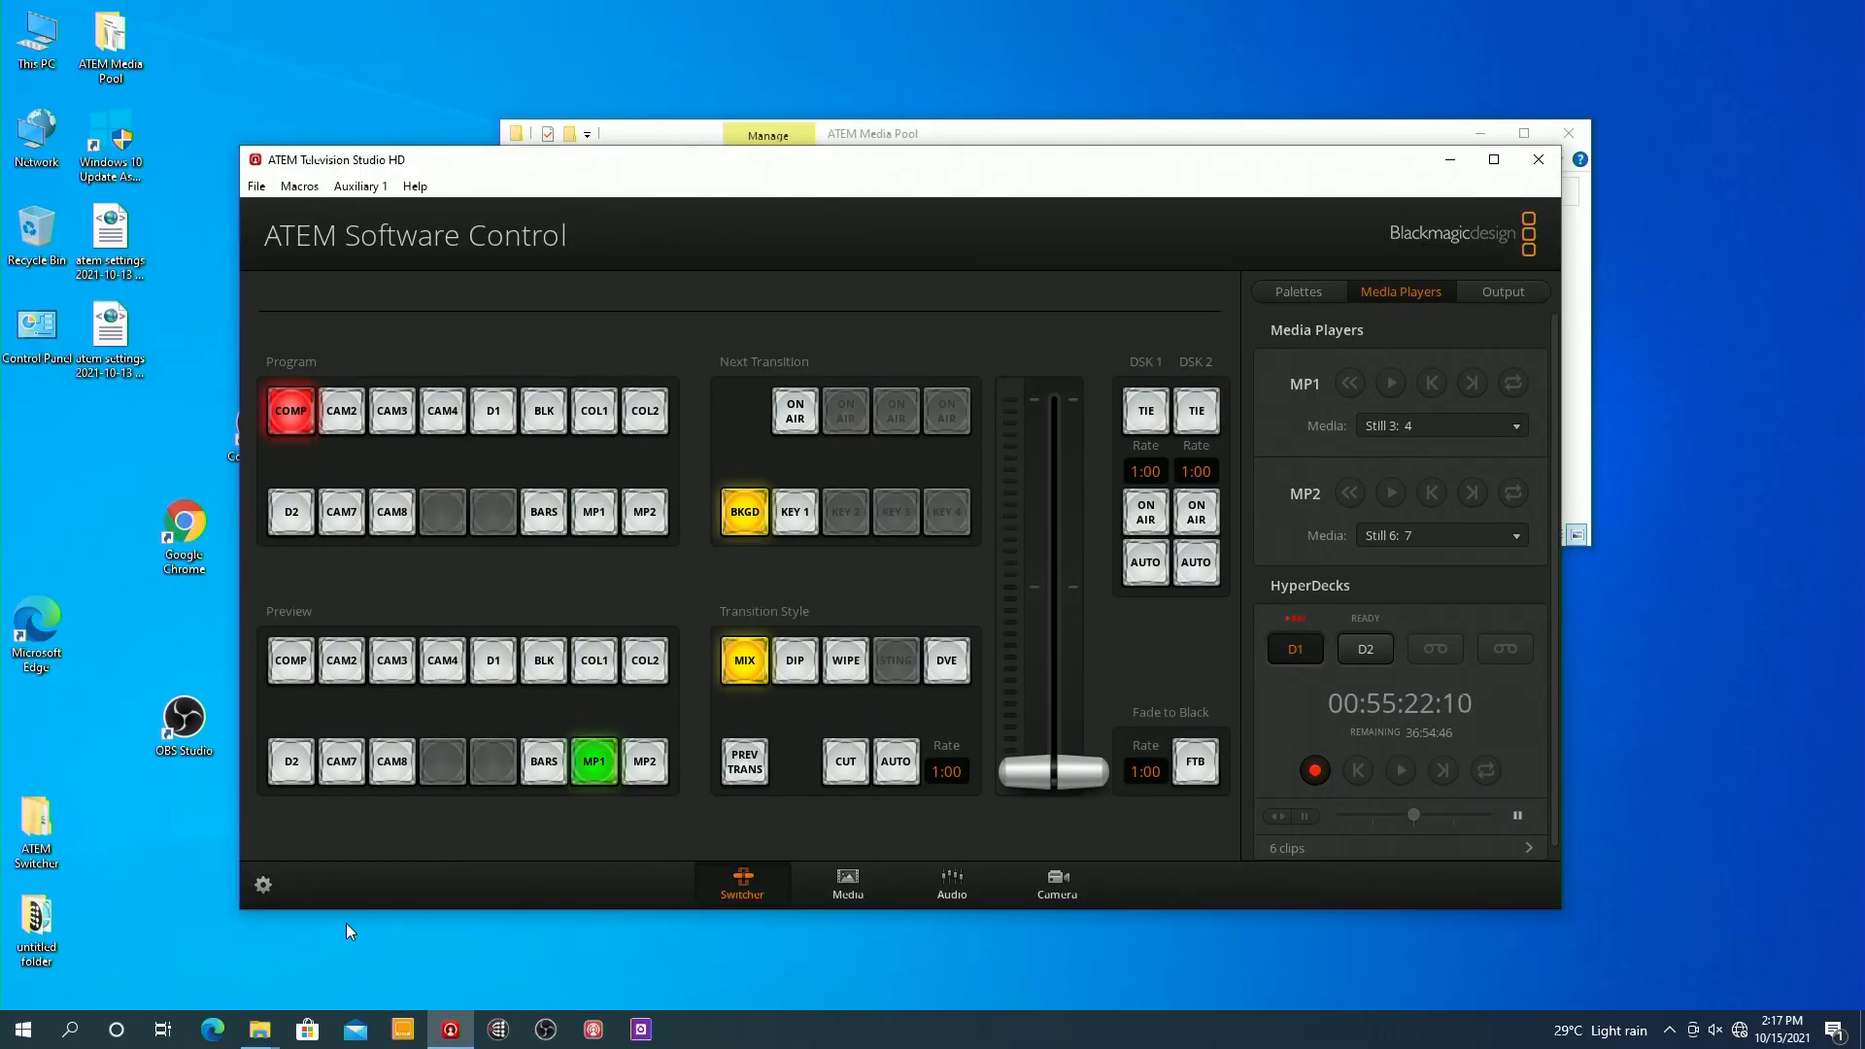
mouse_move(653, 574)
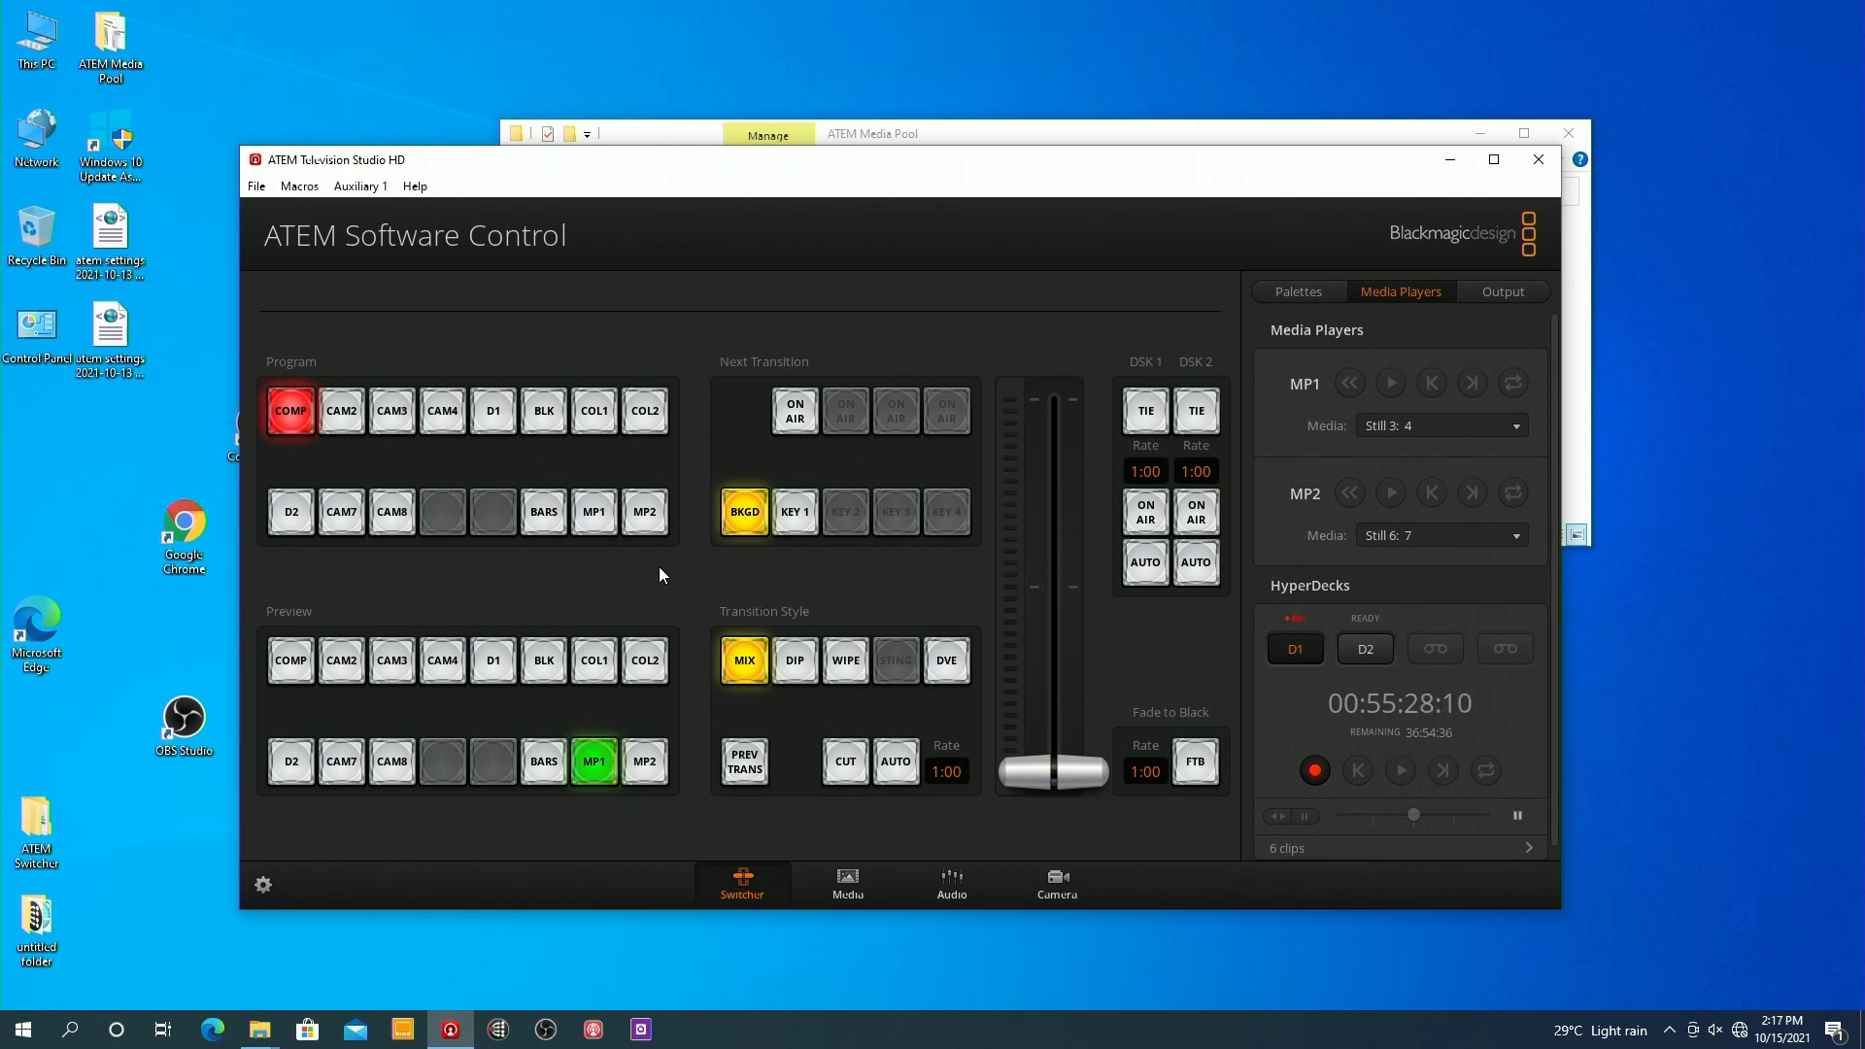
mouse_move(880, 873)
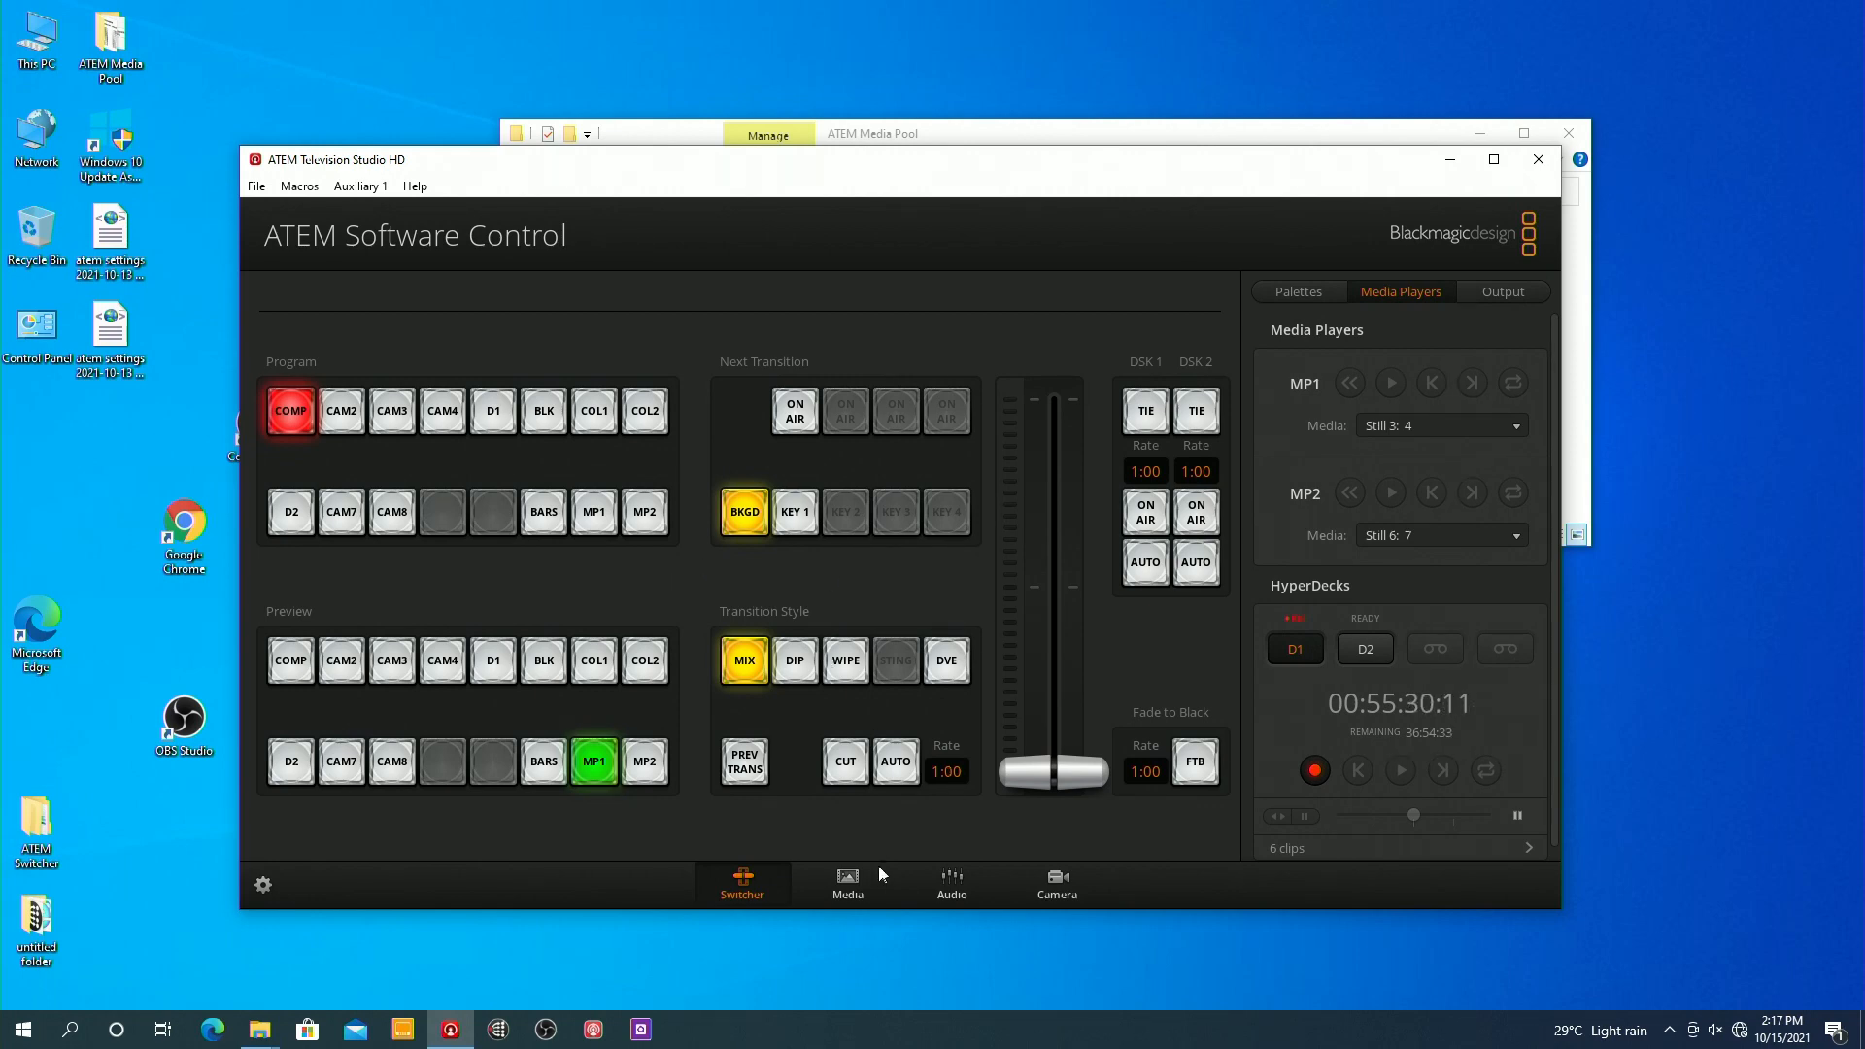
Switch to the Media page to view the six loaded stills and the two media player assignments
click(847, 883)
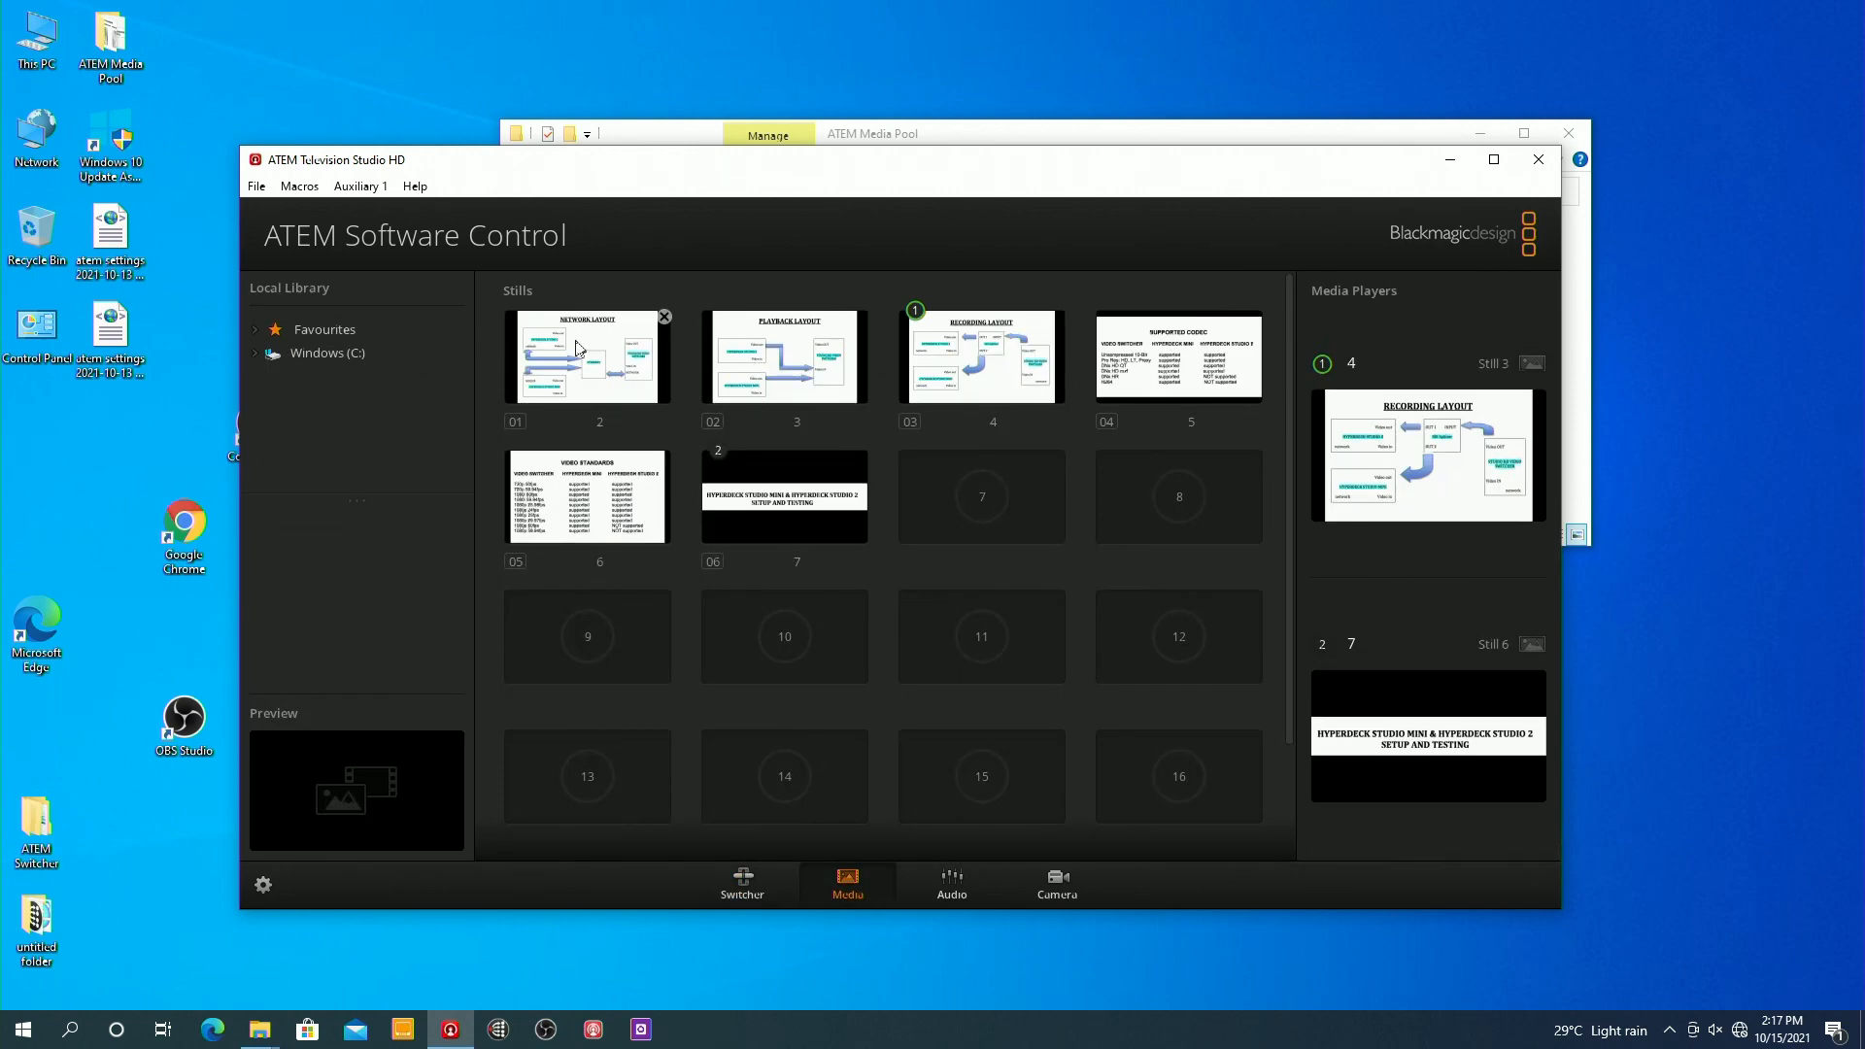
mouse_move(547, 345)
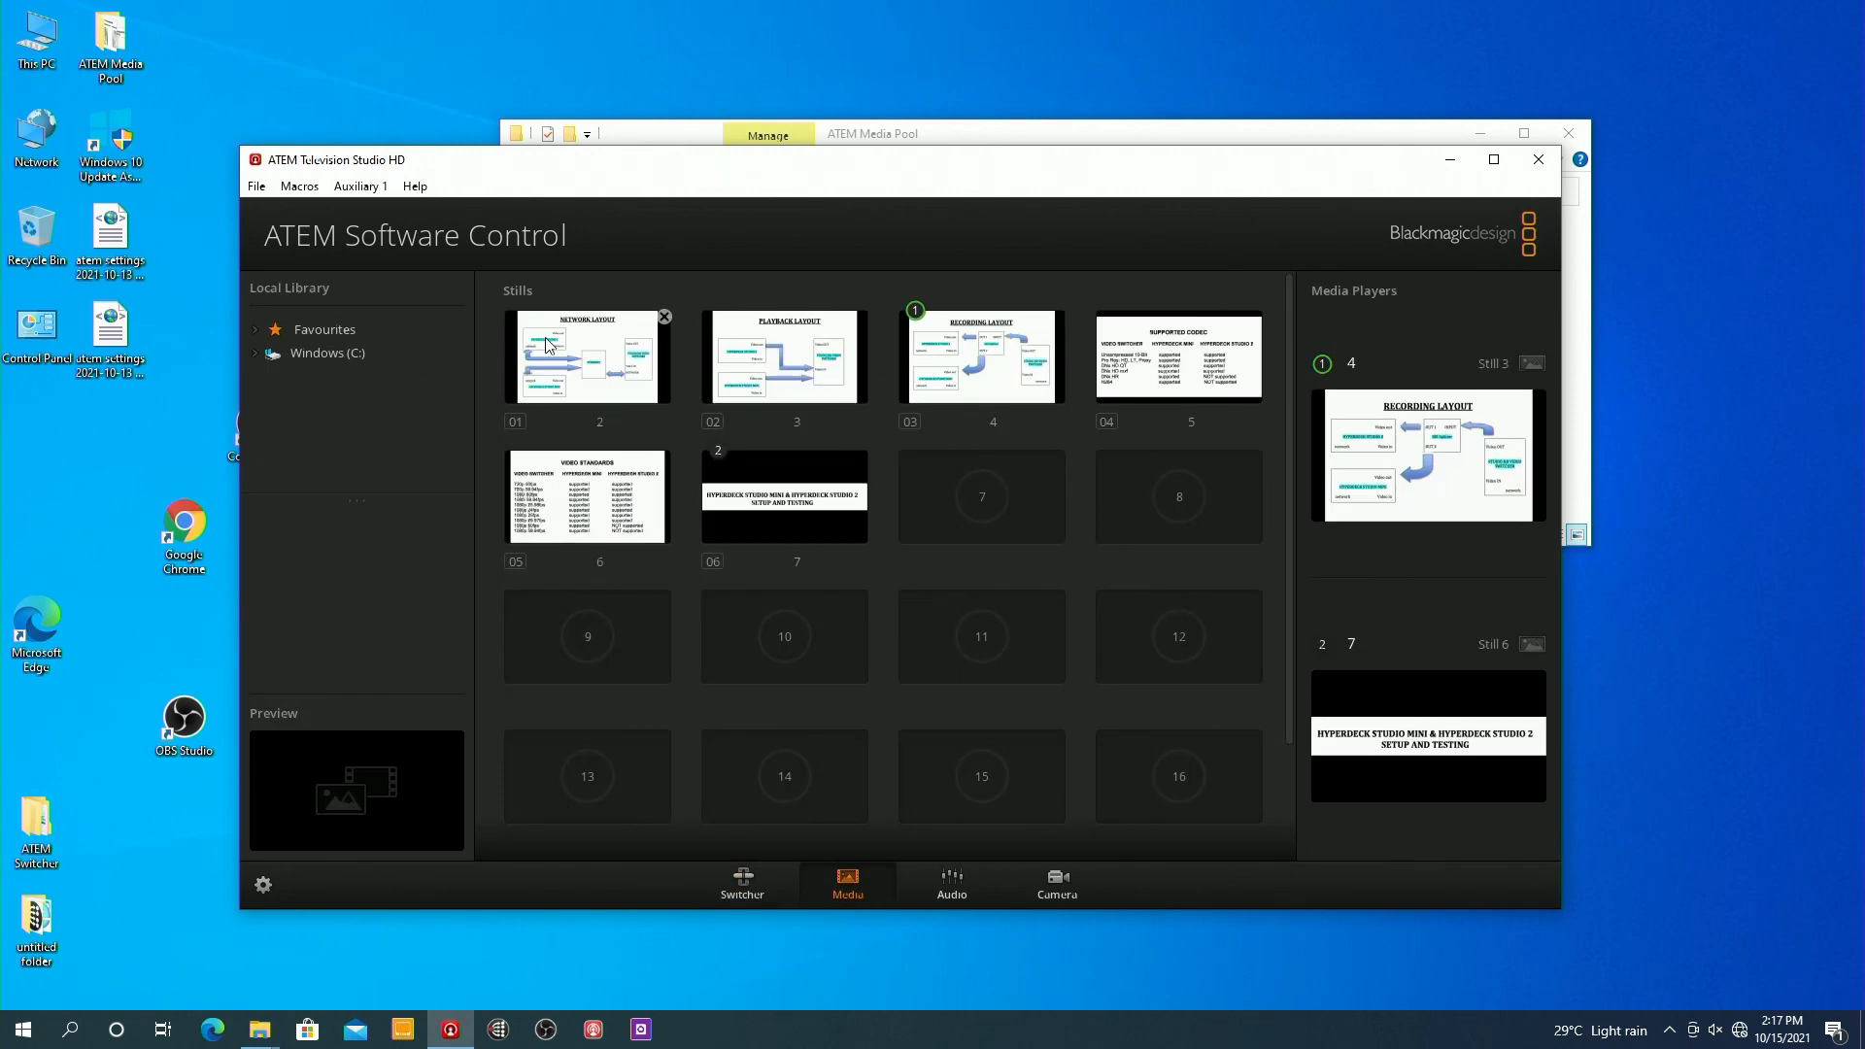